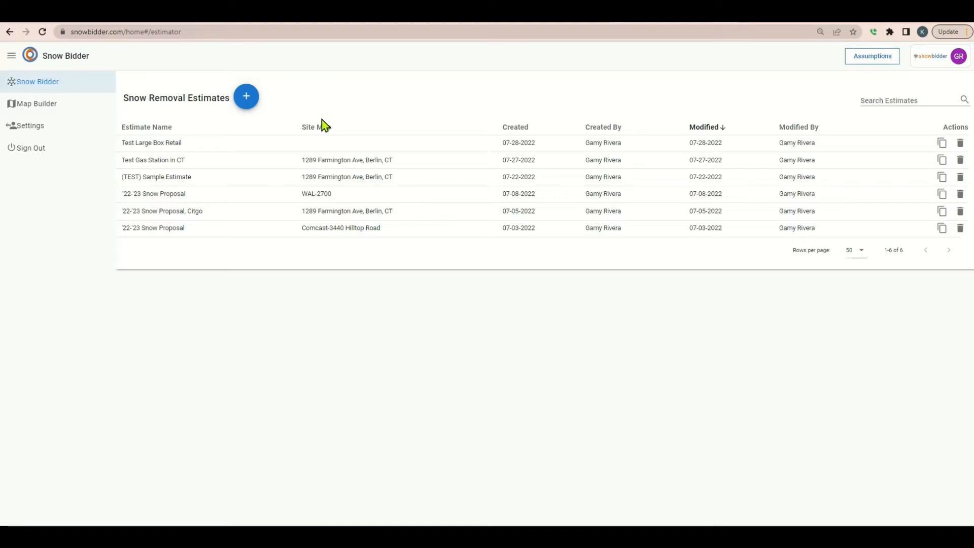
Open the Test Large Box Retail estimate and attach map 4998
click(151, 143)
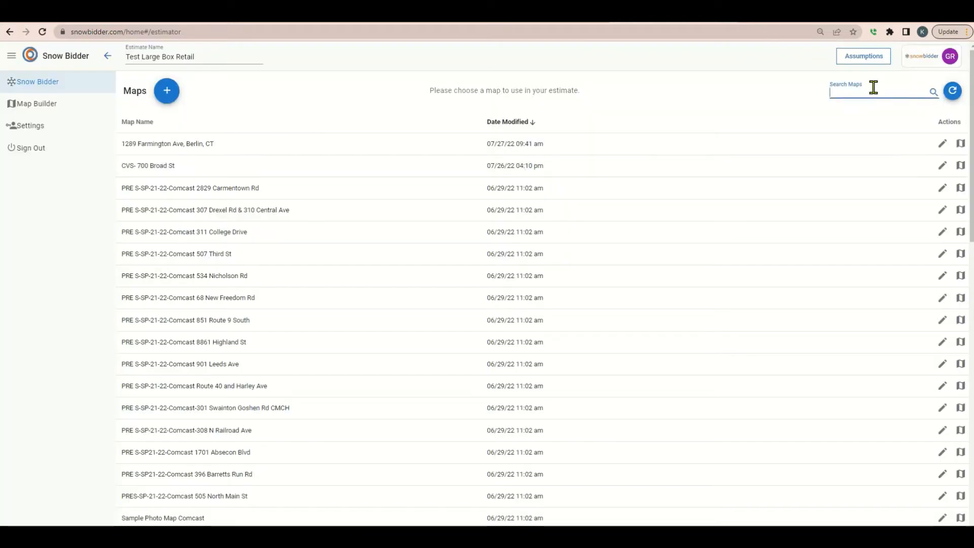
text(4998)
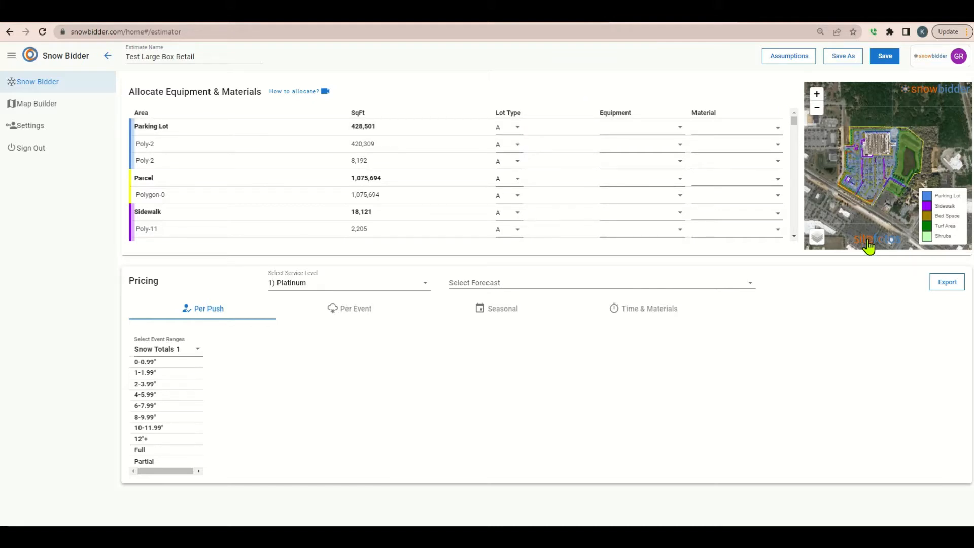
Set the Parking Lot row's lot type to C
click(816, 94)
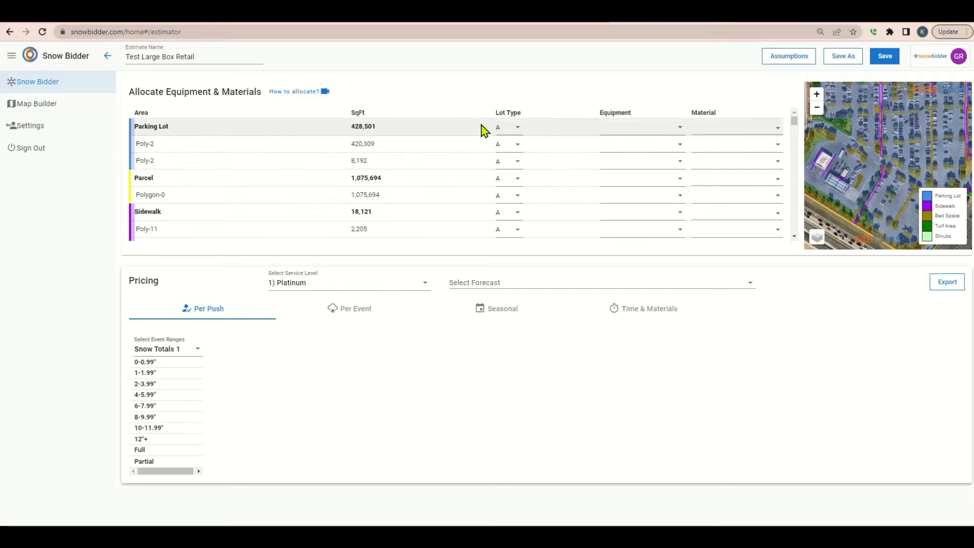
click(507, 127)
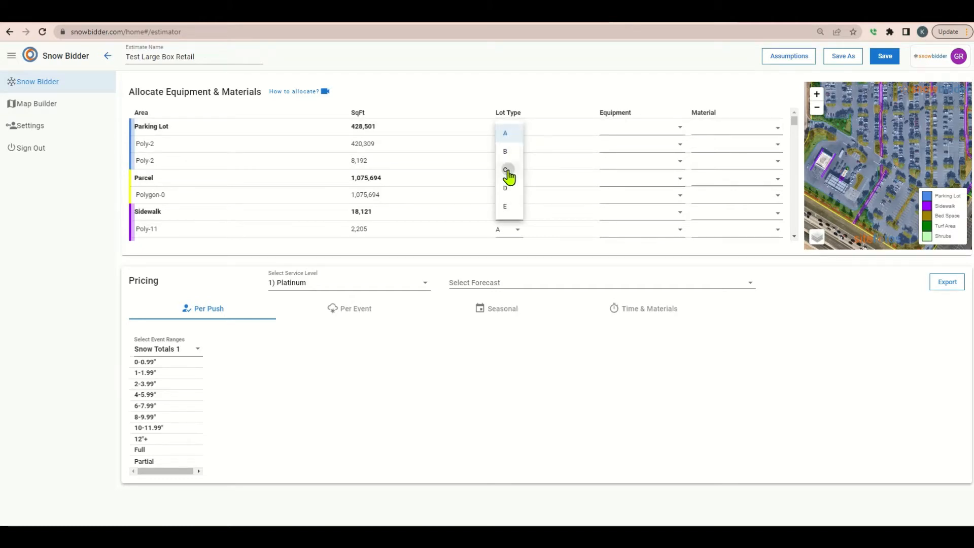
click(504, 170)
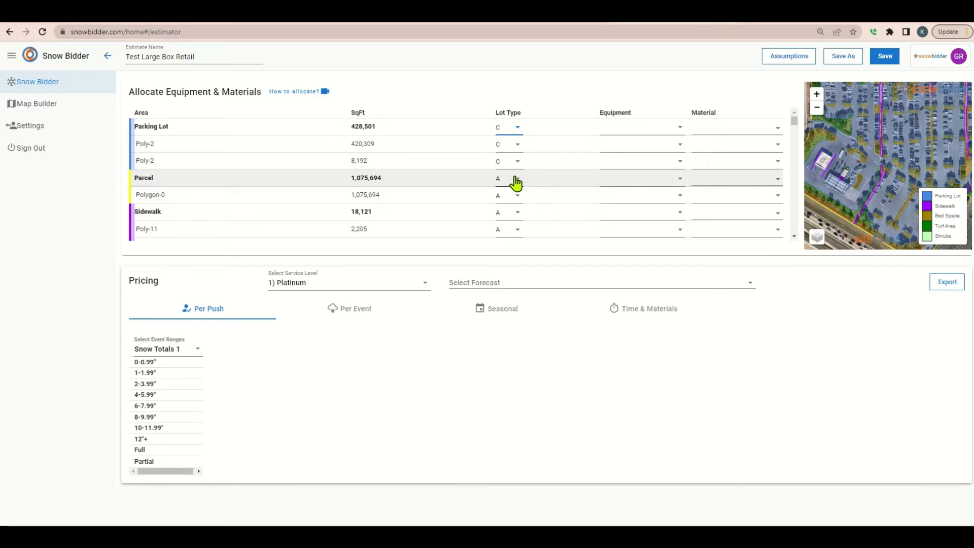
mouse_move(518, 214)
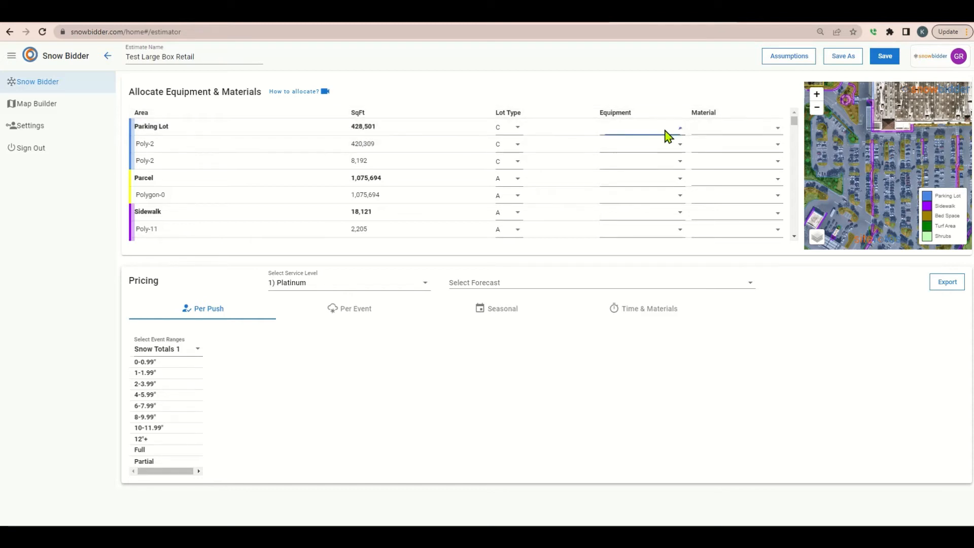
Add Small Loader and Truck with V-Plow to Parking Lot equipment, and review Sidewalk equipment
click(640, 128)
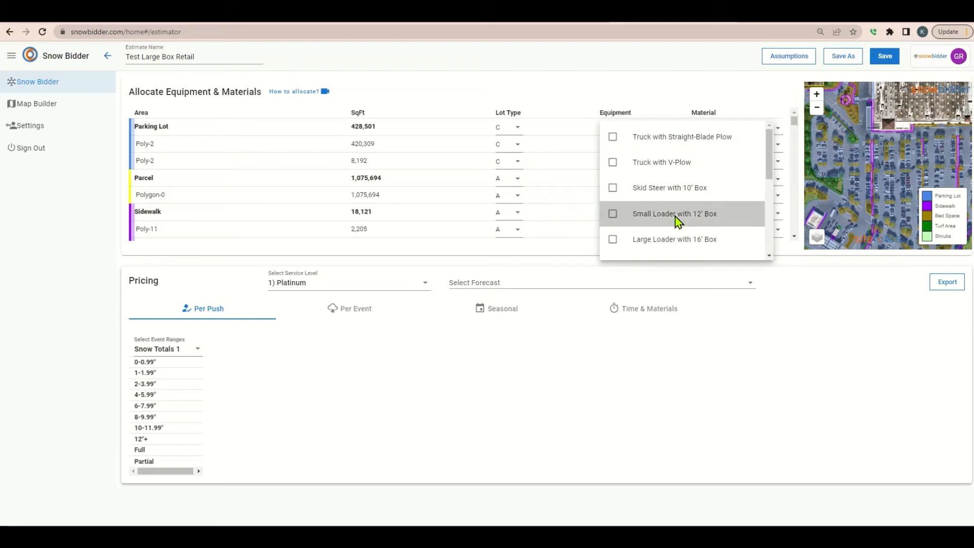
click(612, 213)
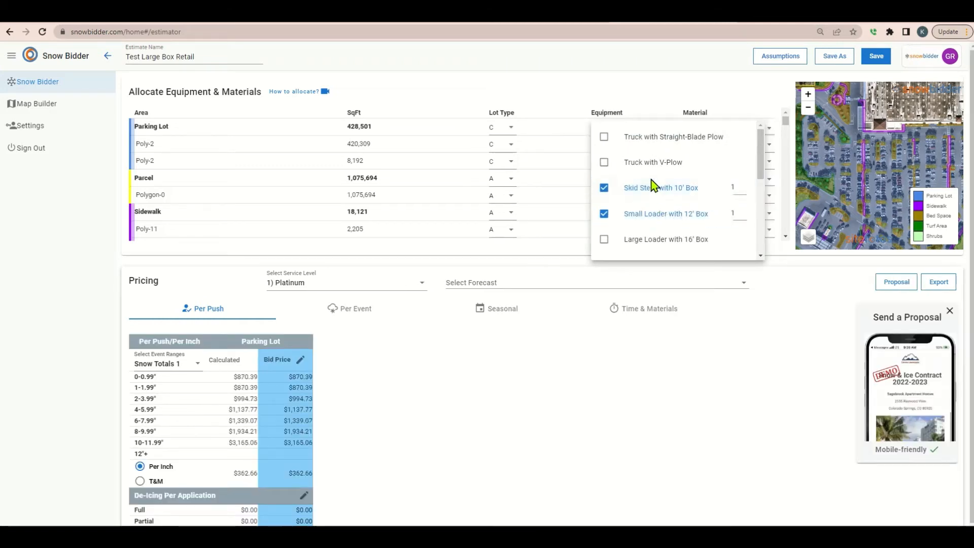
click(603, 162)
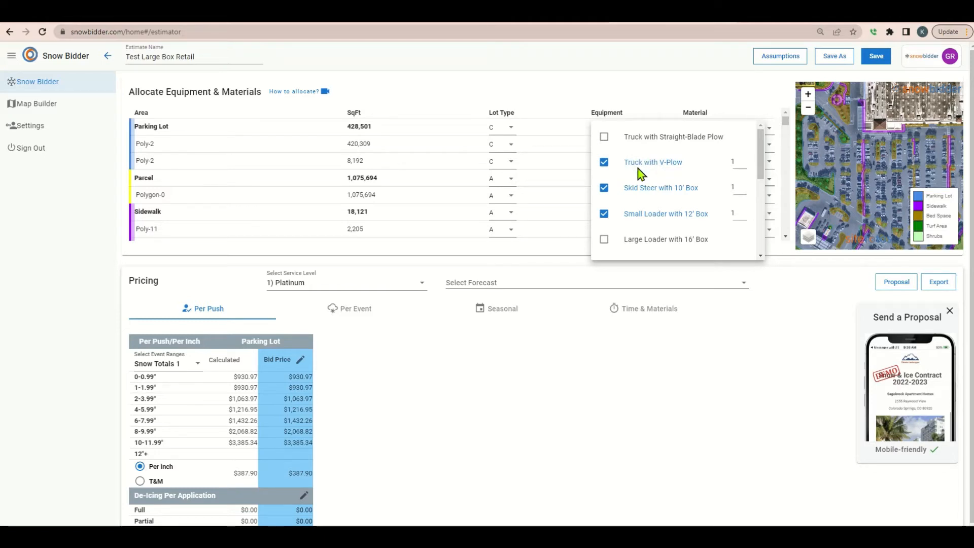
mouse_move(850, 304)
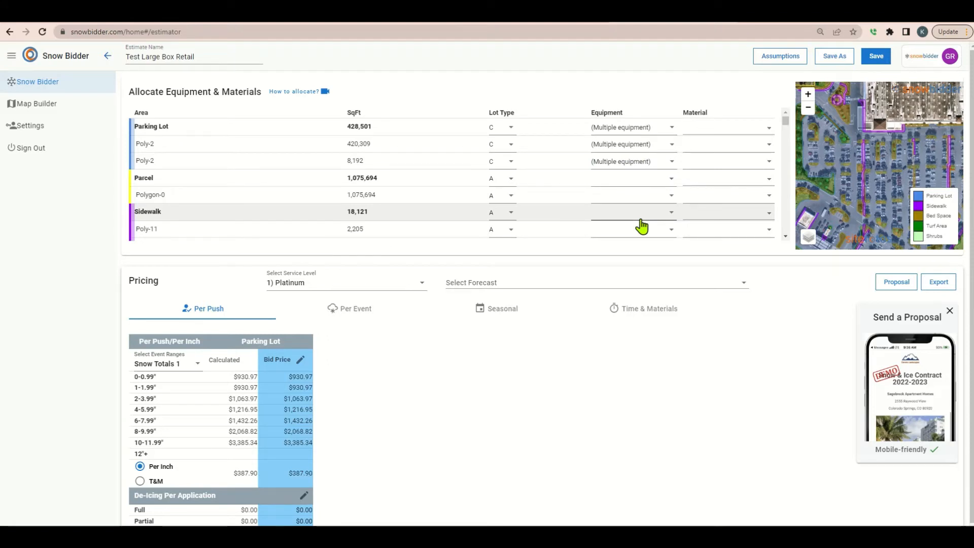
click(633, 212)
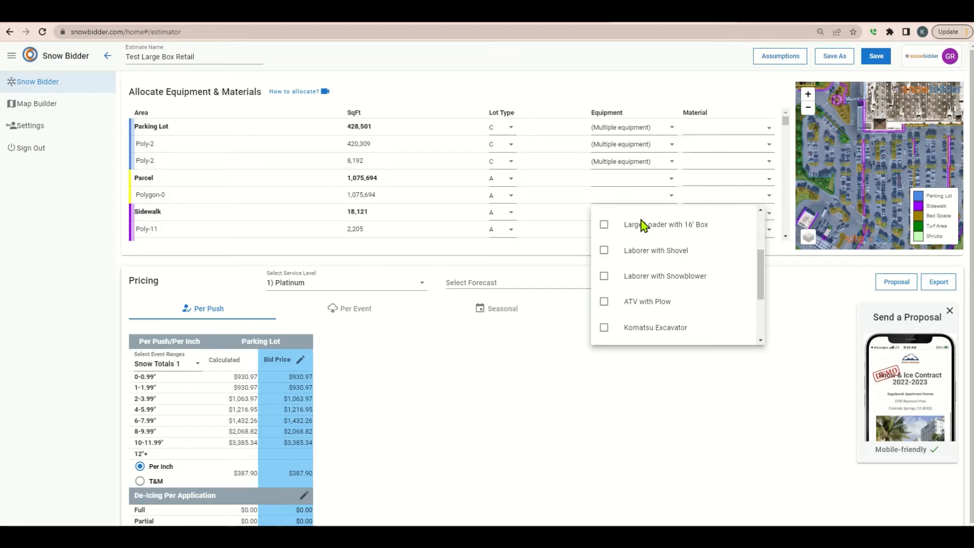
mouse_move(761, 273)
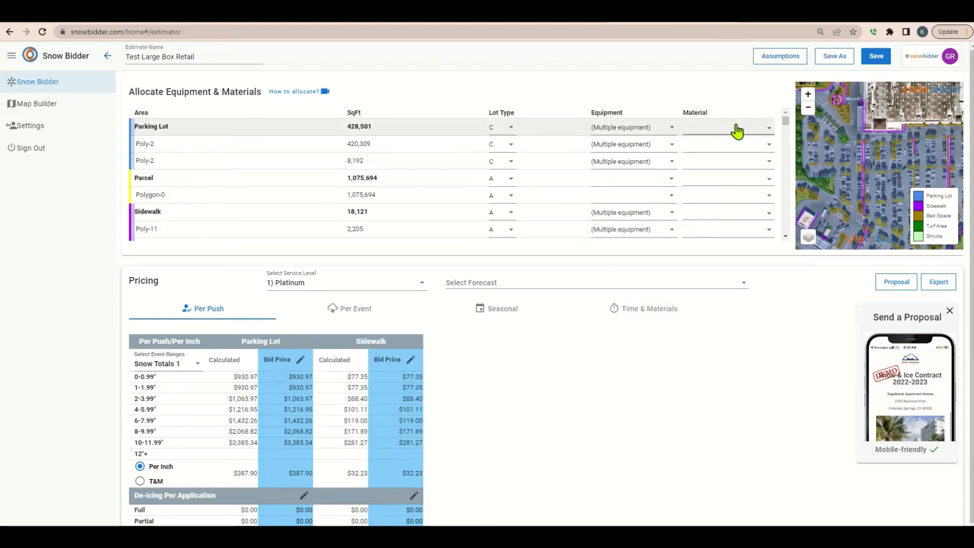
Use Bulk Rock Salt – Treated on Parking Lot and Calcium Chloride on Sidewalk
click(726, 127)
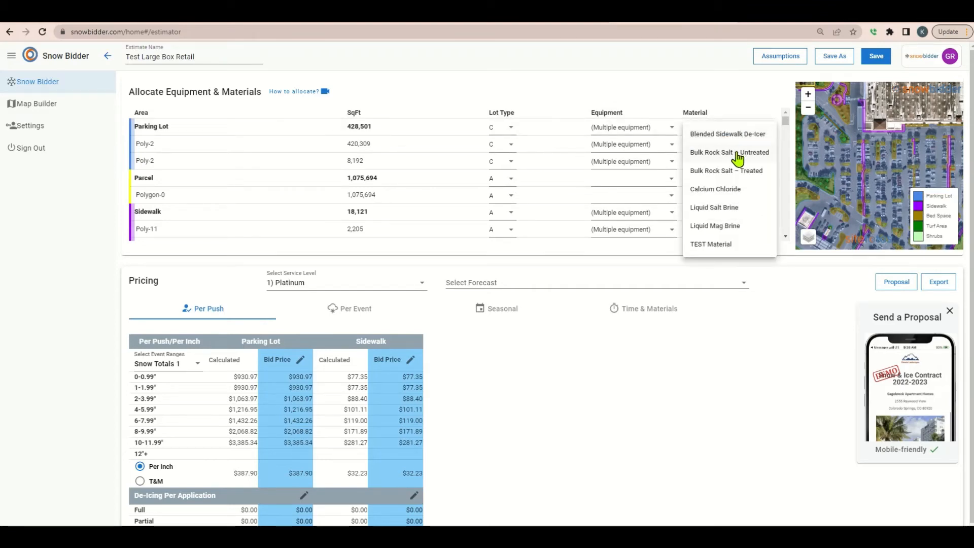
mouse_move(732, 171)
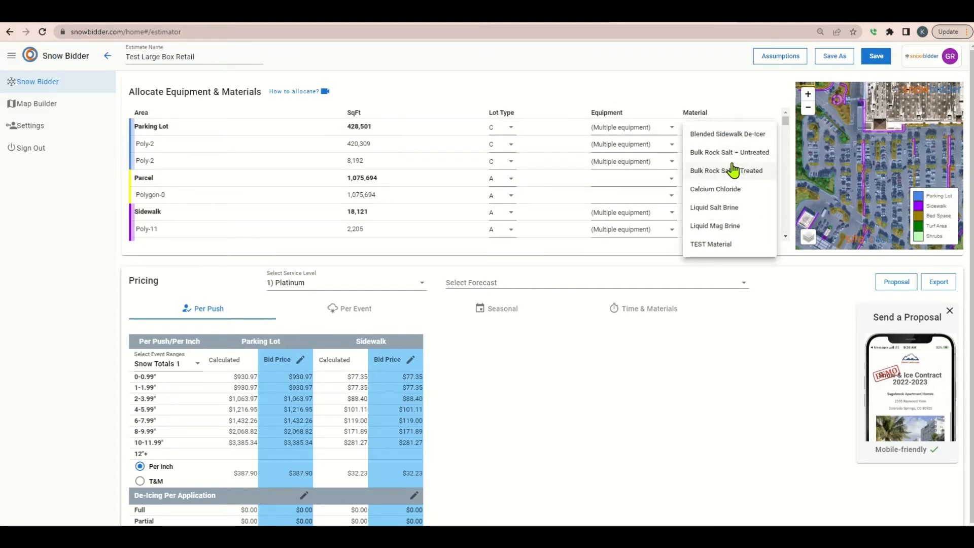
click(725, 170)
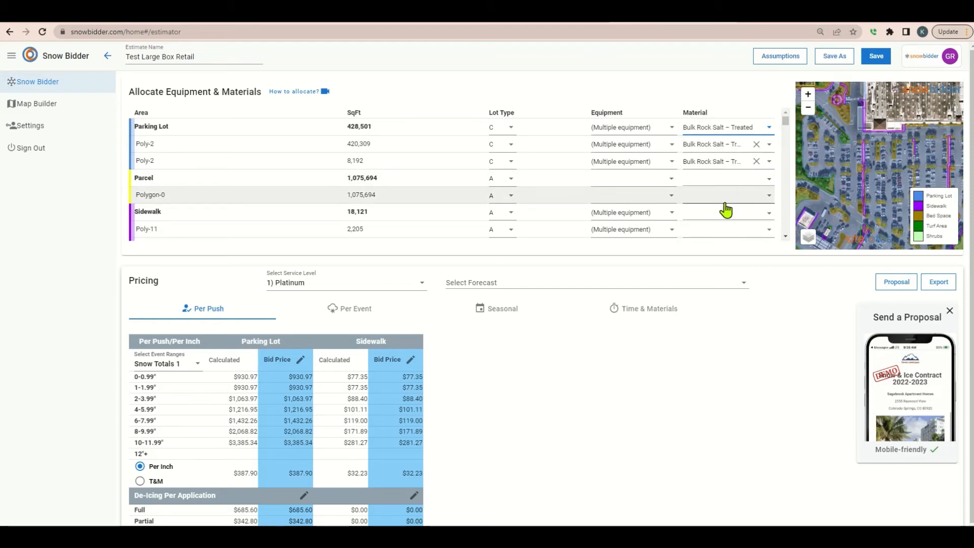
mouse_move(725, 213)
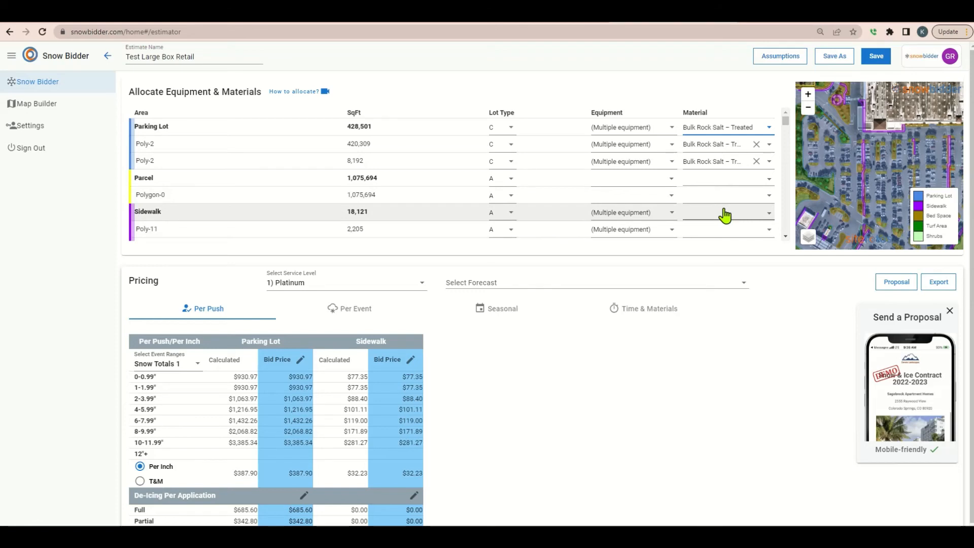
click(725, 212)
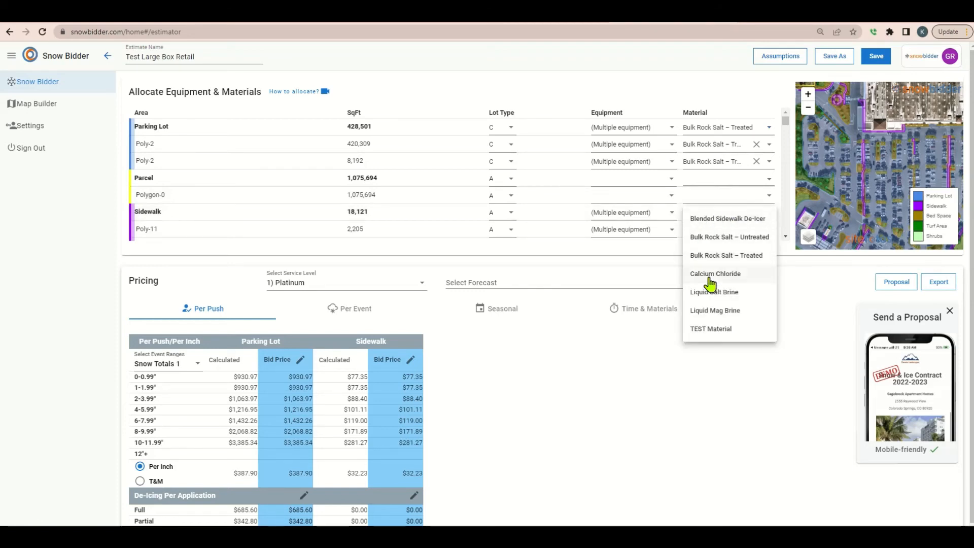
click(714, 273)
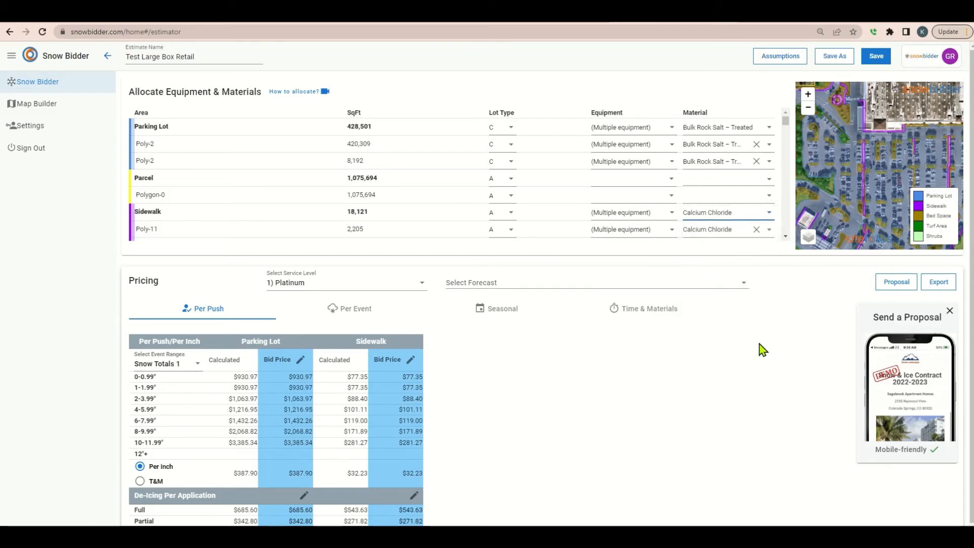
mouse_move(646, 354)
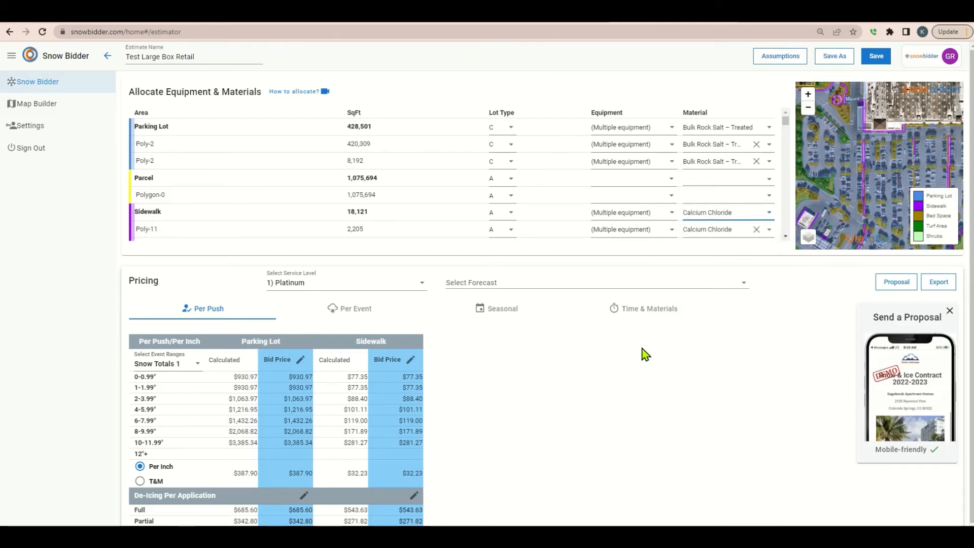
click(346, 283)
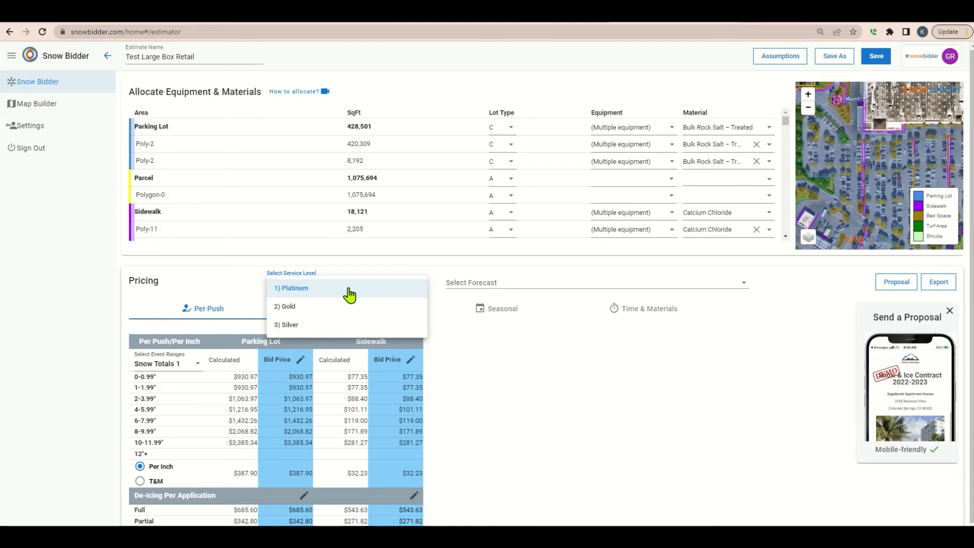
mouse_move(346, 298)
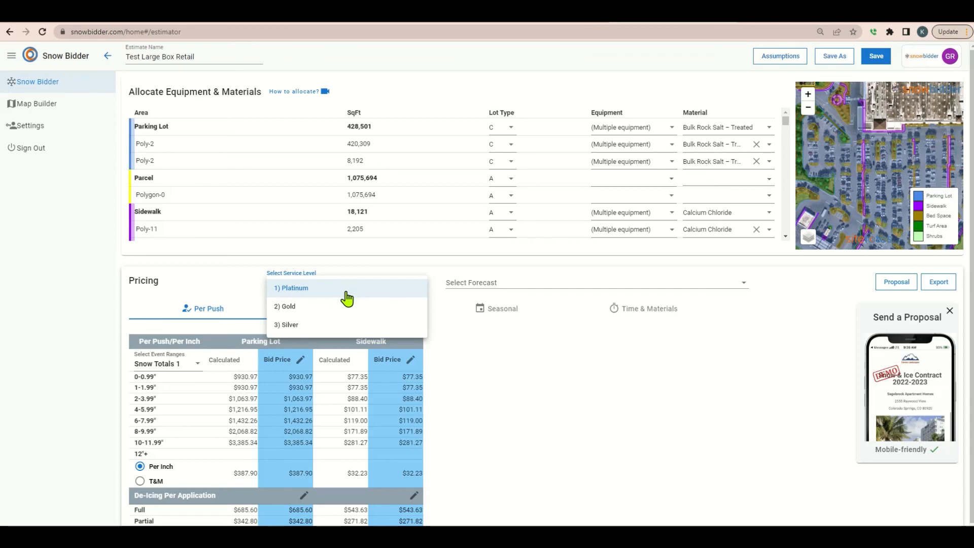
Keep the service level at 1) Platinum
click(290, 288)
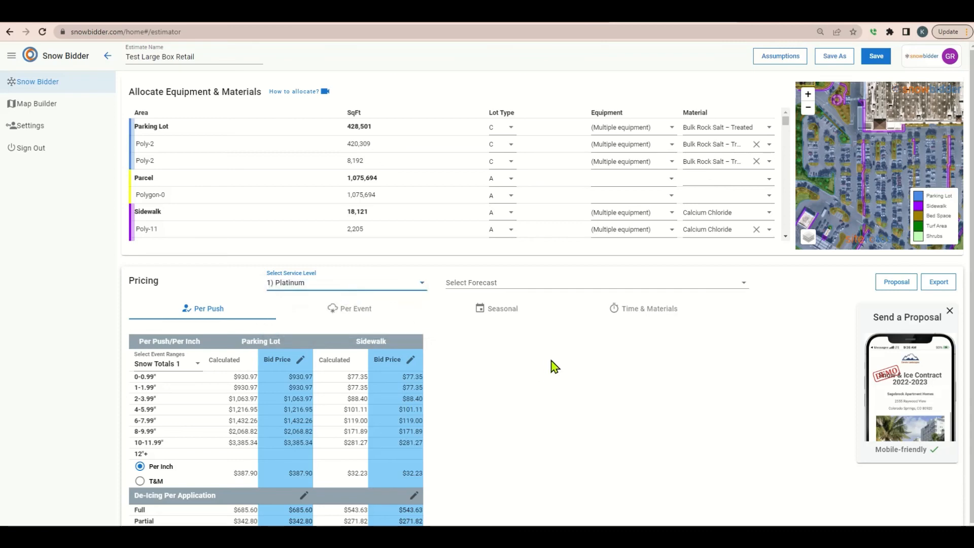
mouse_move(695, 425)
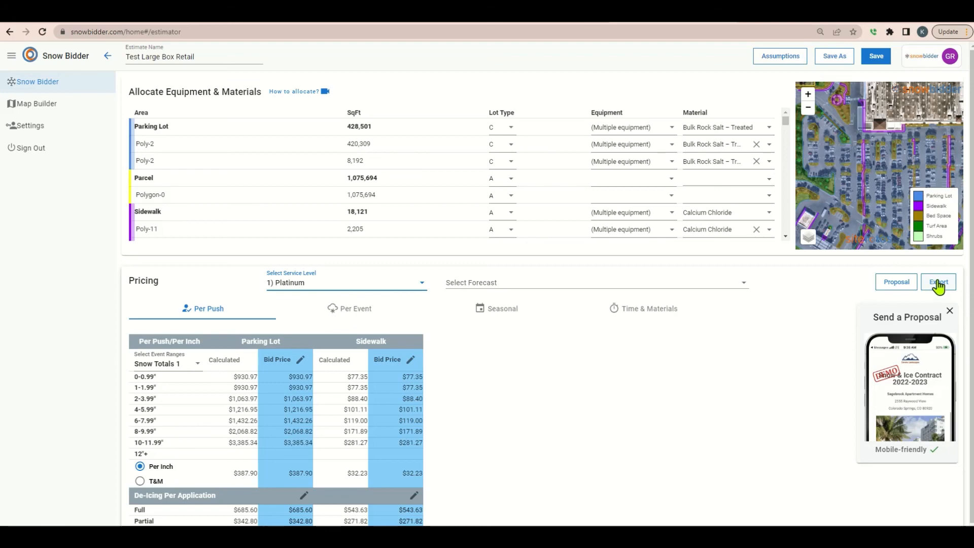
mouse_move(896, 286)
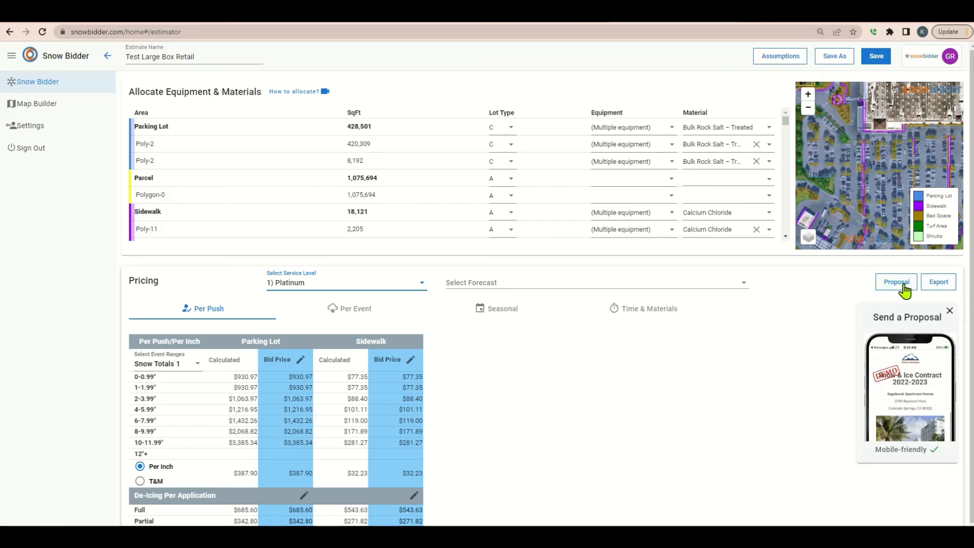